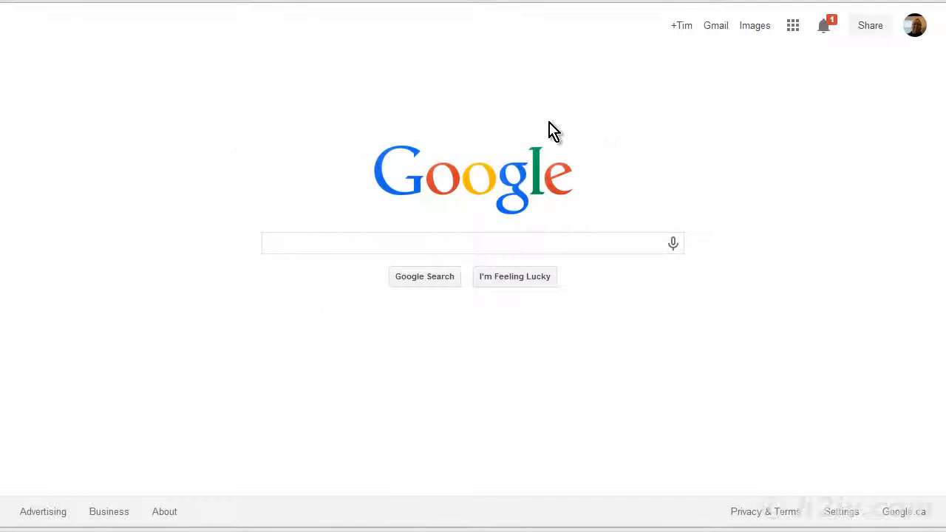
mouse_move(146, 122)
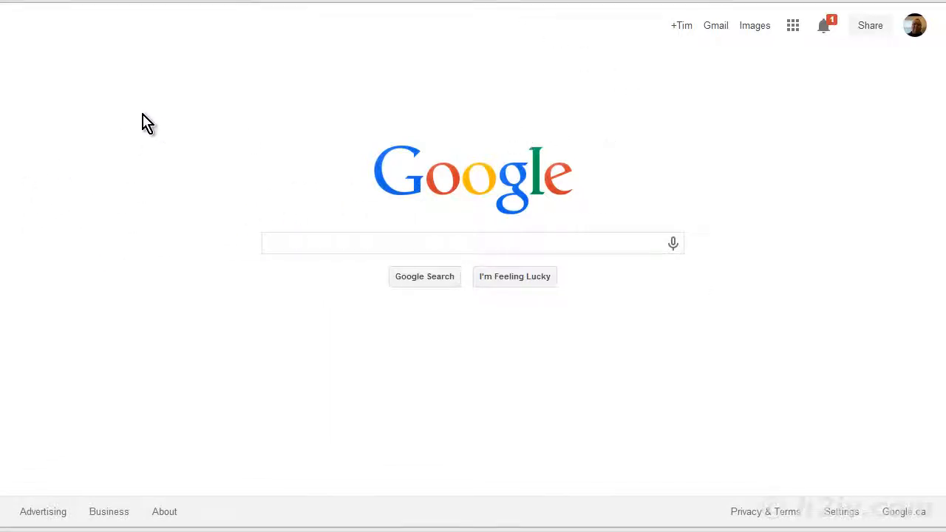
mouse_move(264, 105)
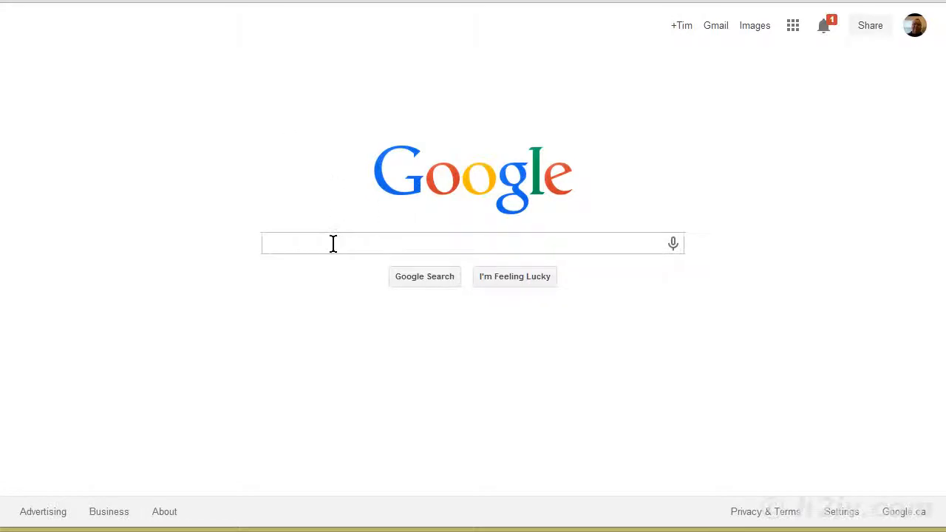
- Search Google for 'free usa vpn' and open the getusvpn.com 'Get US VPN for FREE' result
text(free usa vpn)
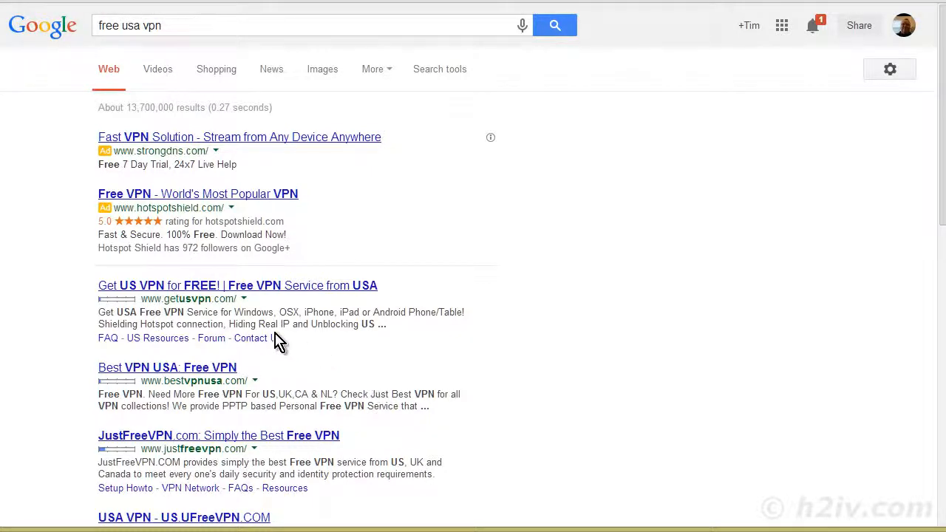
mouse_move(260, 294)
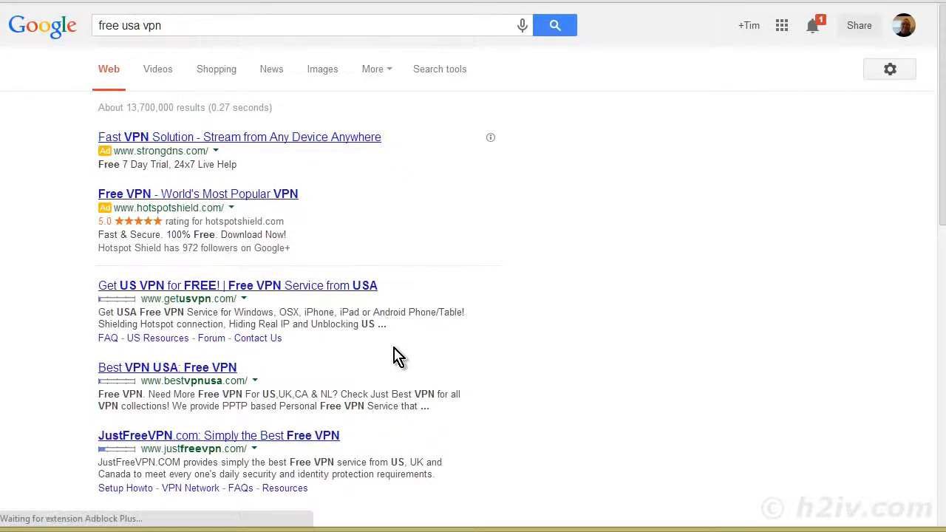
click(237, 285)
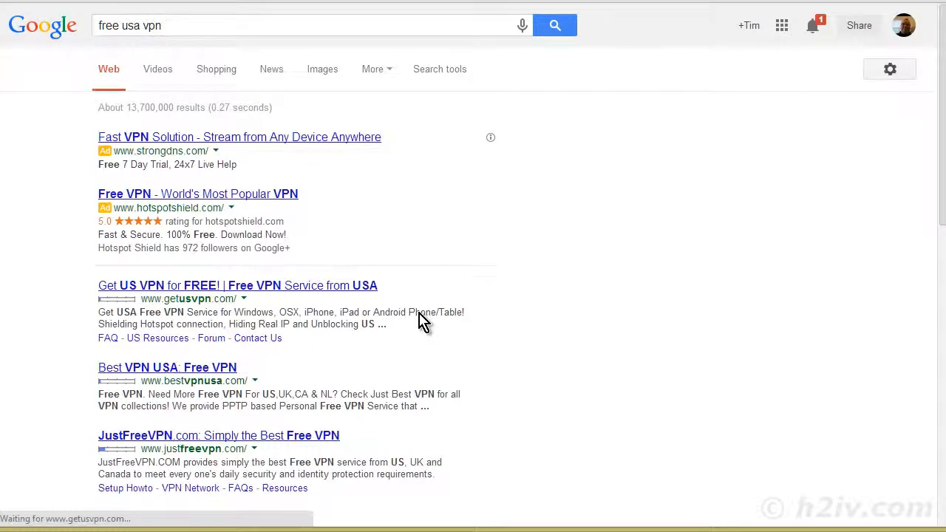
- Load the Get US VPN Service homepage showing the free PPTP server, username and password
click(237, 285)
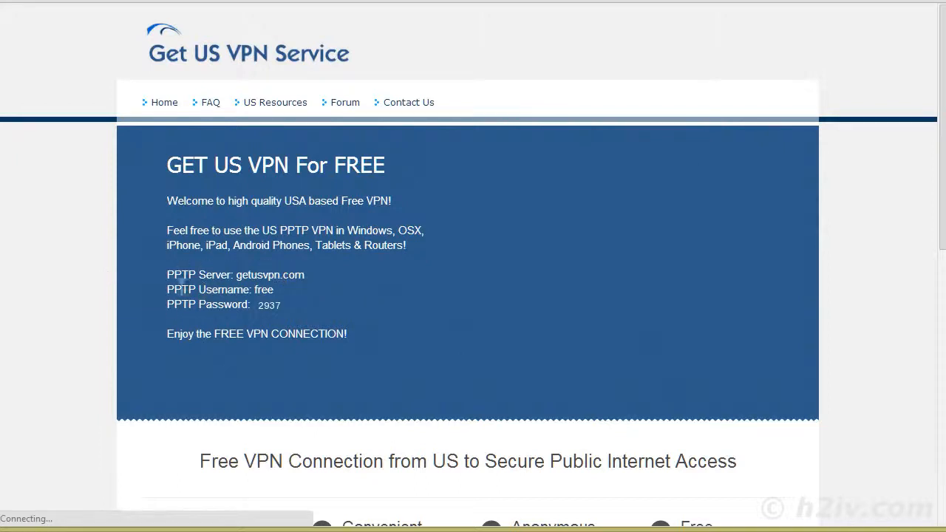
mouse_move(292, 318)
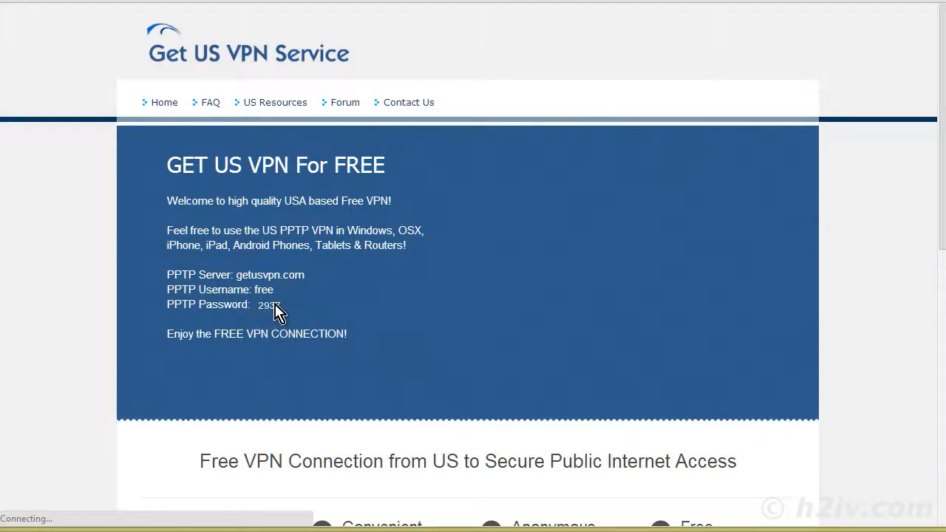
mouse_move(370, 368)
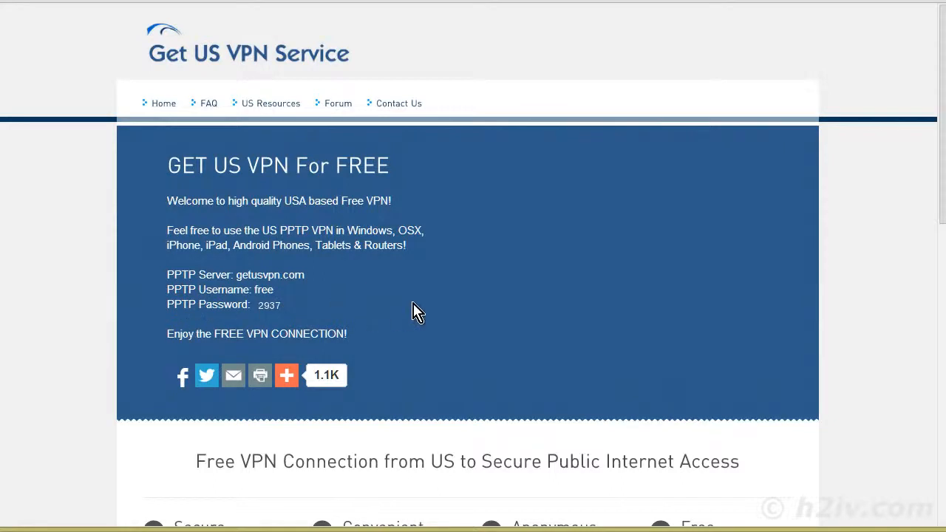
mouse_move(385, 187)
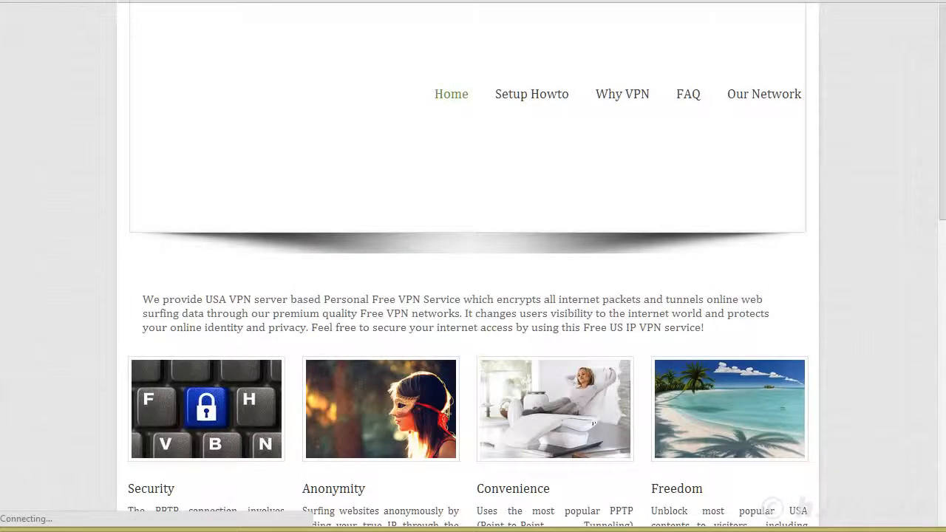
mouse_move(401, 145)
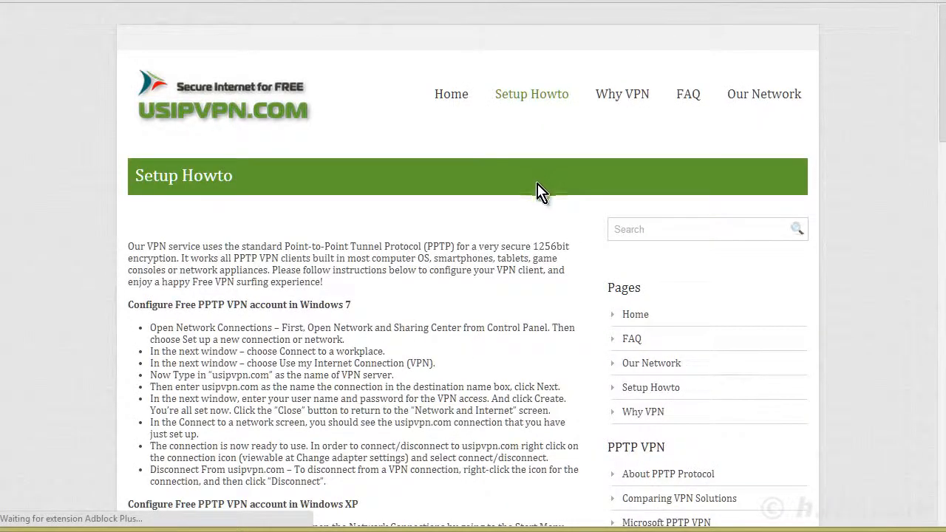
- Scroll through the usipvpn.com Setup Howto instructions for Windows 7 and Windows XP
scroll(down, 3)
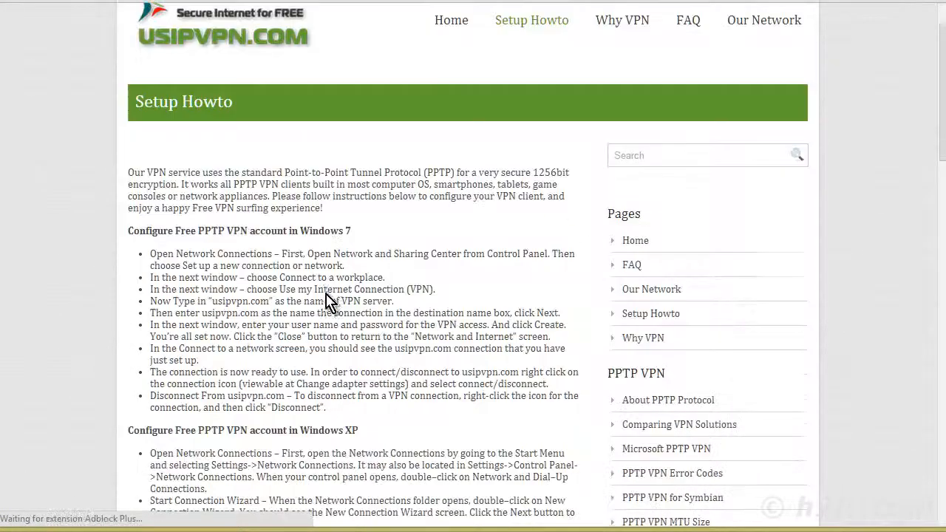
scroll(down, 3)
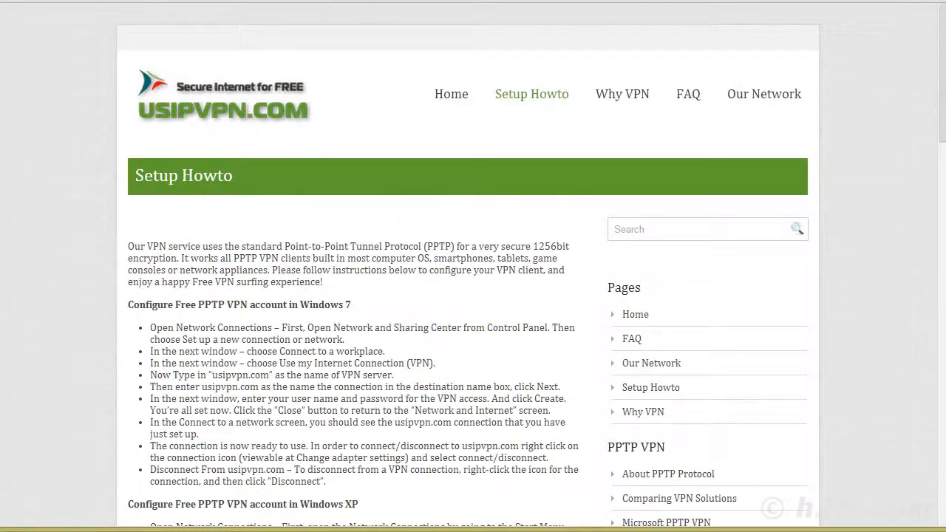
mouse_move(440, 109)
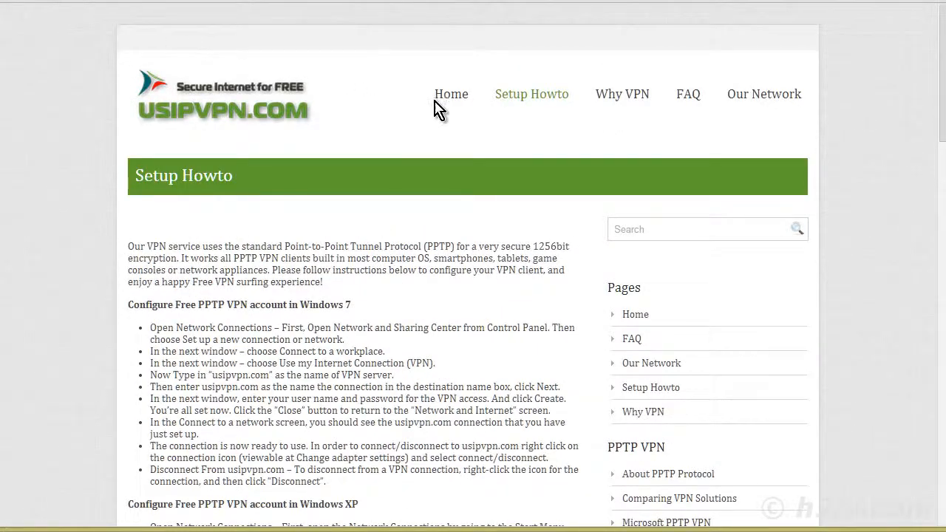
click(451, 94)
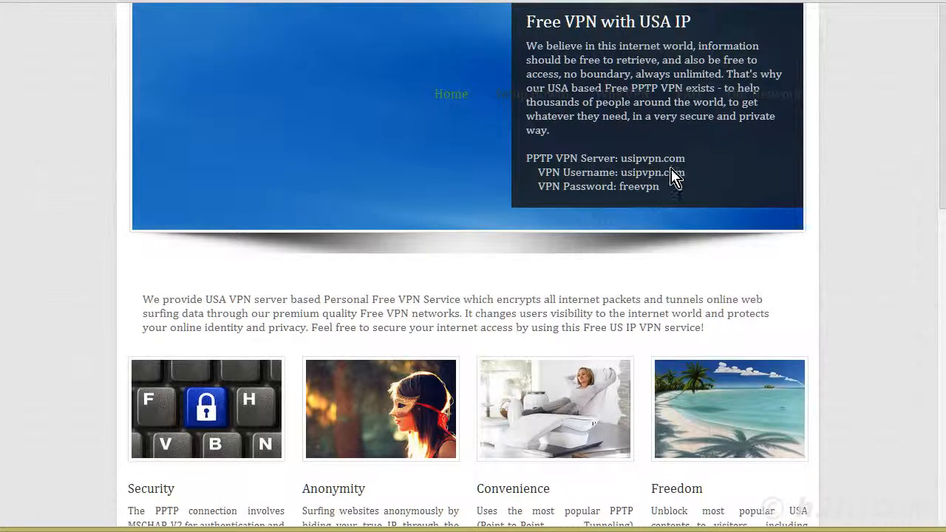
mouse_move(553, 190)
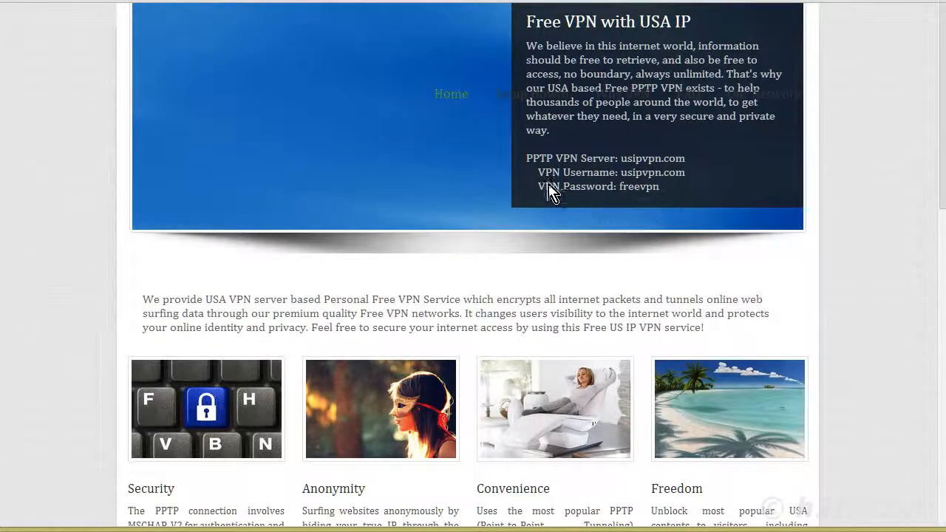
mouse_move(669, 199)
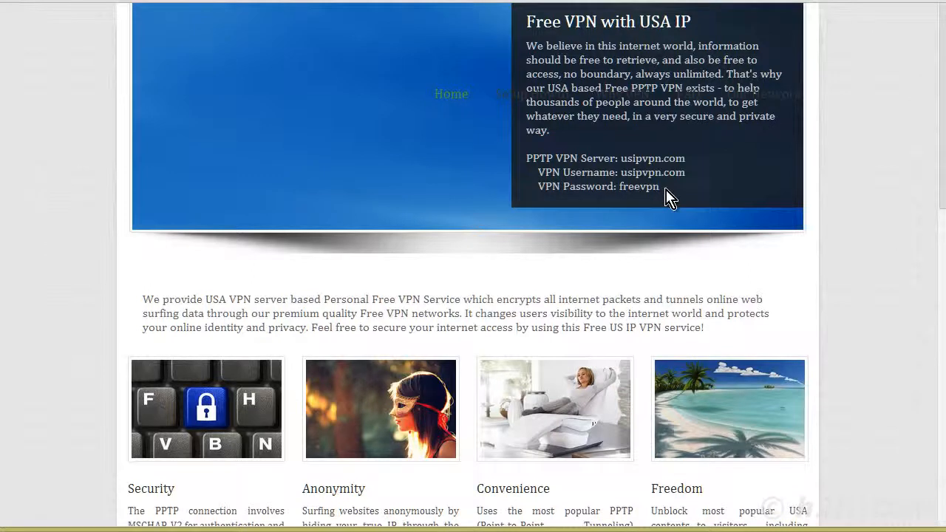
mouse_move(493, 265)
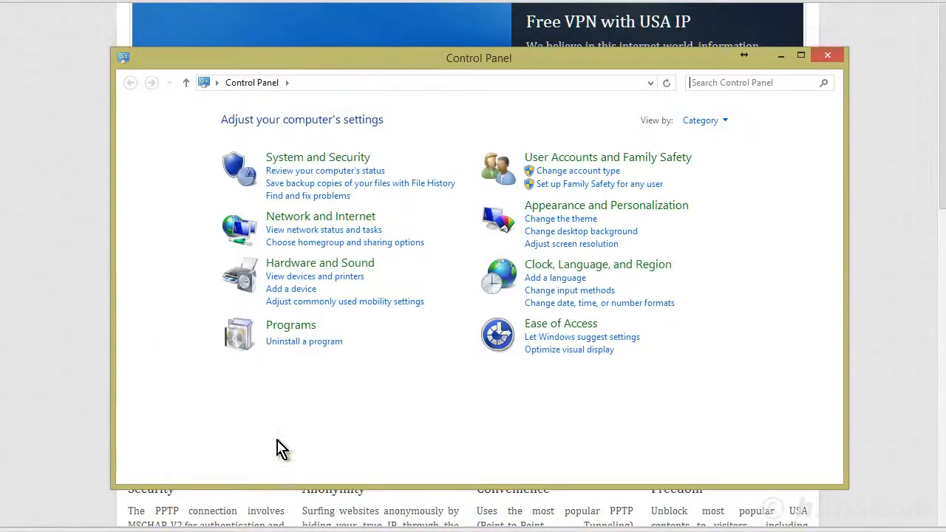
- Reach Internet Properties via Control Panel's Network and Internet category
click(320, 216)
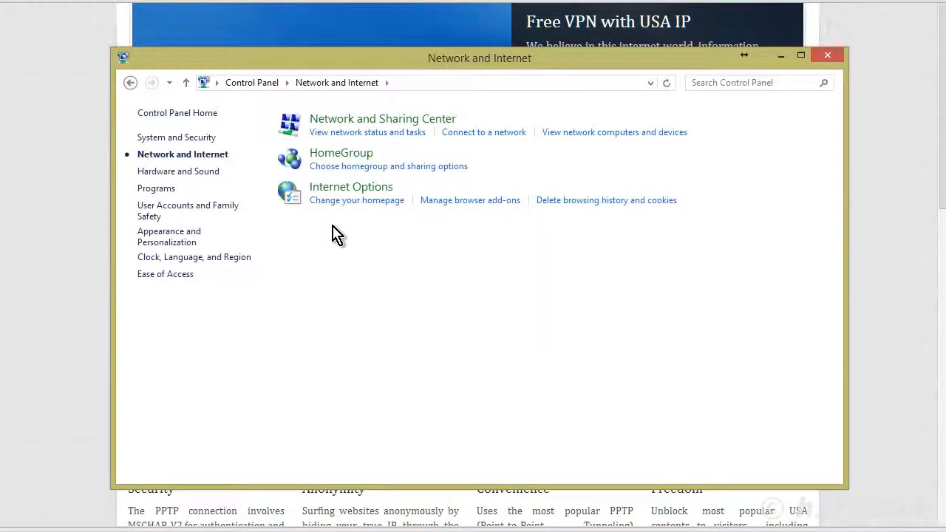
mouse_move(393, 330)
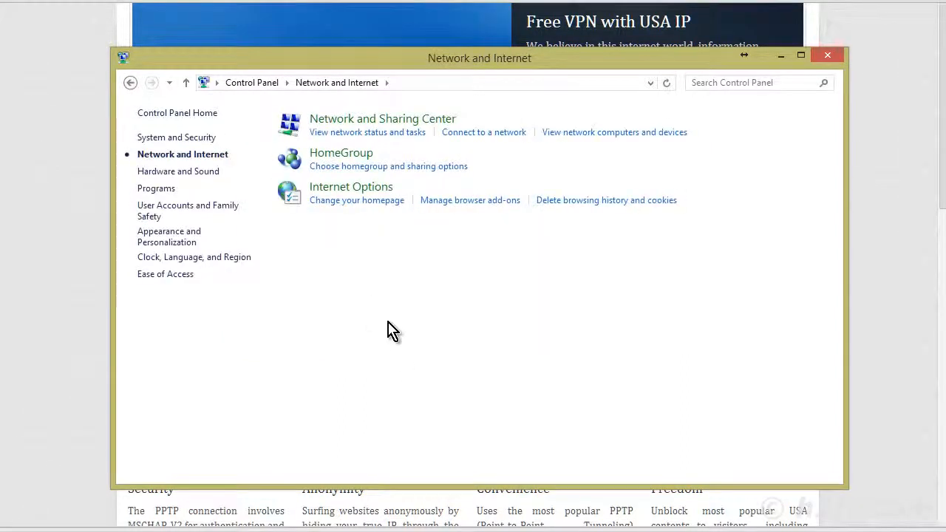
mouse_move(355, 189)
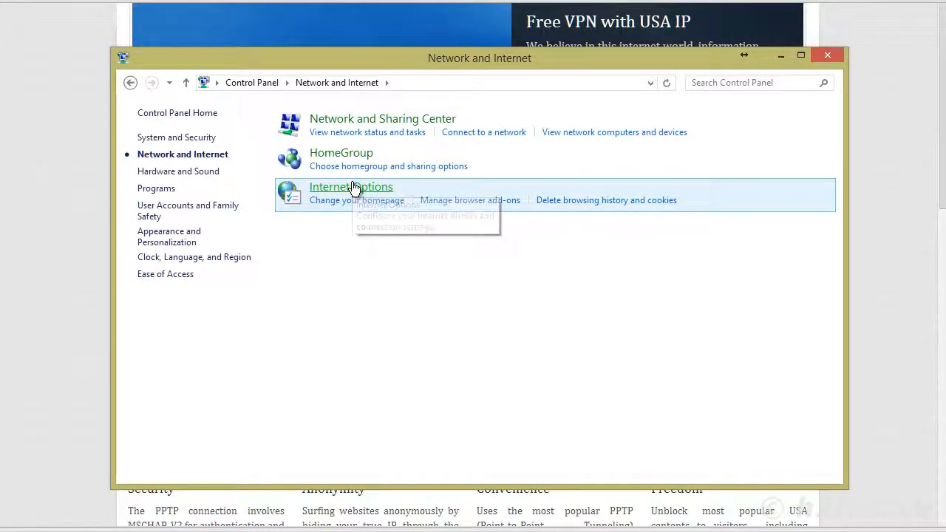
click(352, 187)
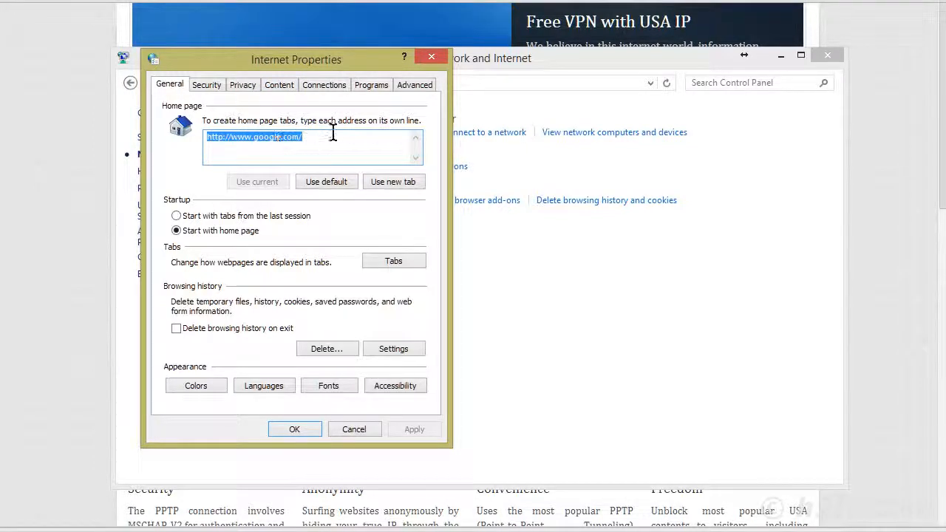
- Launch the Create a VPN connection wizard from the Connections settings' Add VPN option
click(324, 85)
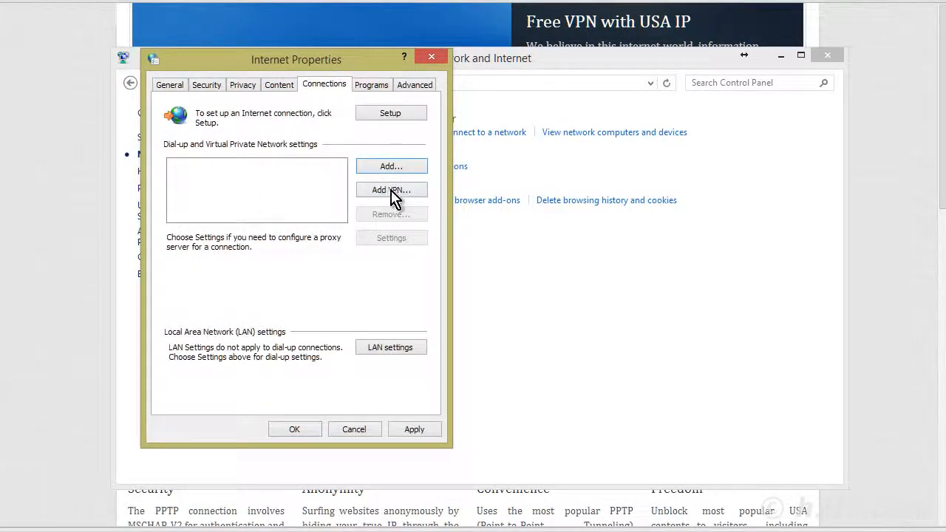
click(391, 190)
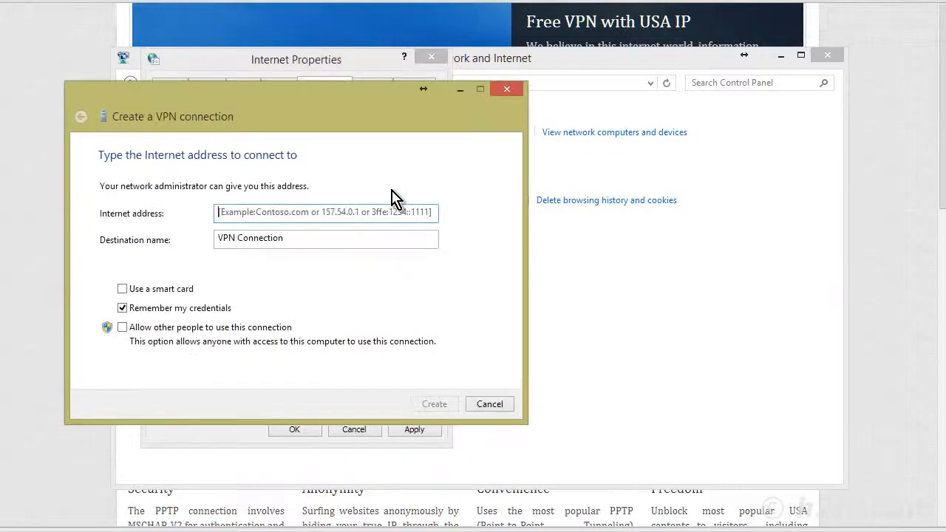
mouse_move(144, 222)
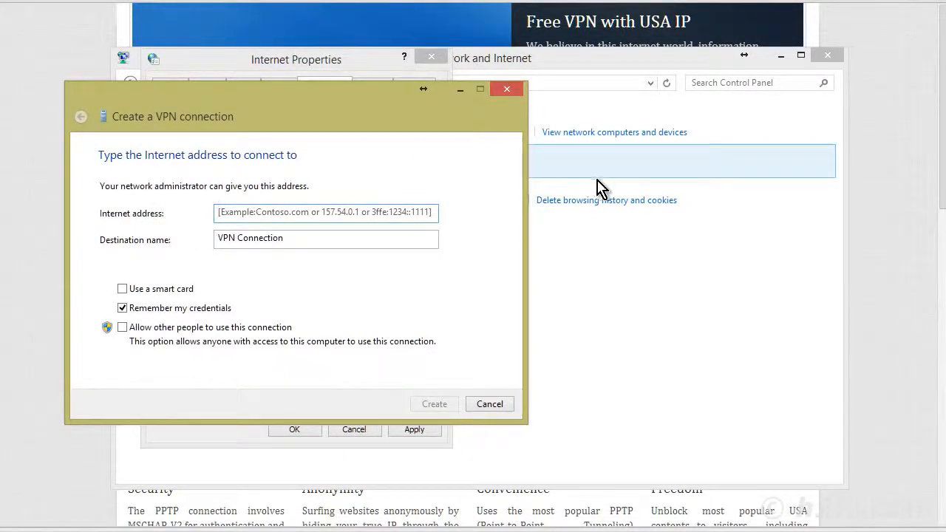
- Create a VPN connection to server usipvpn.com with destination name USIPVPN
click(490, 404)
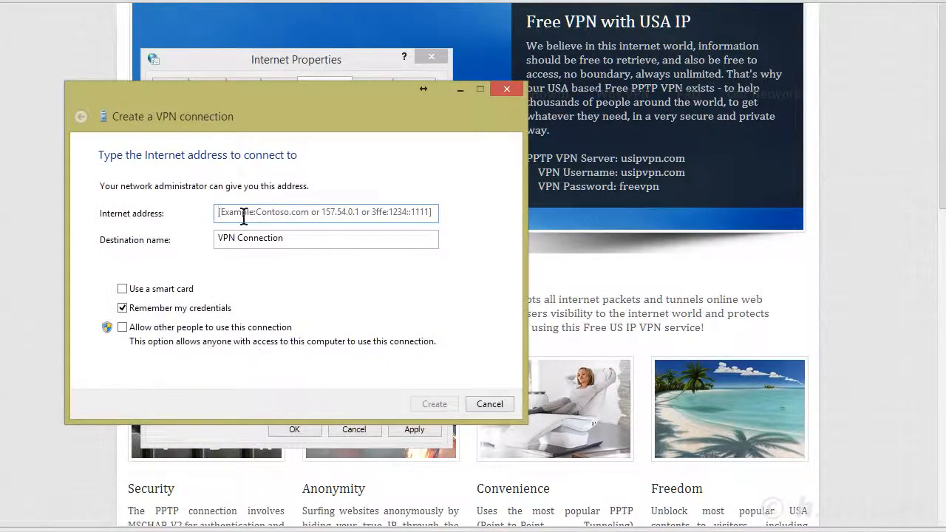
click(325, 212)
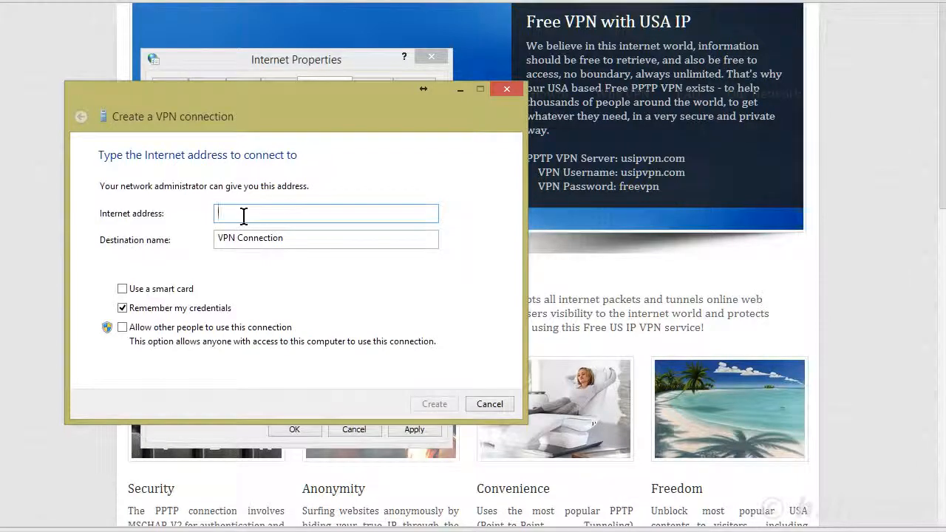
text(usip)
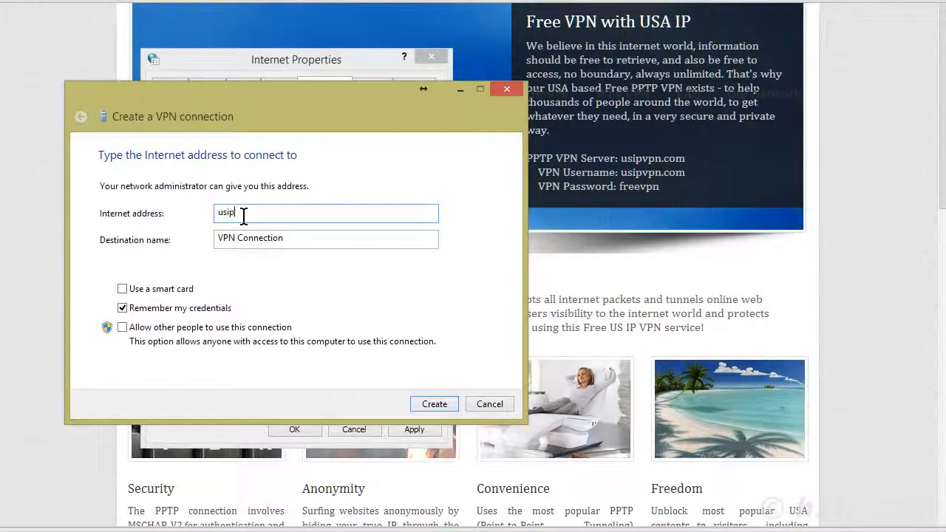
text(vpn)
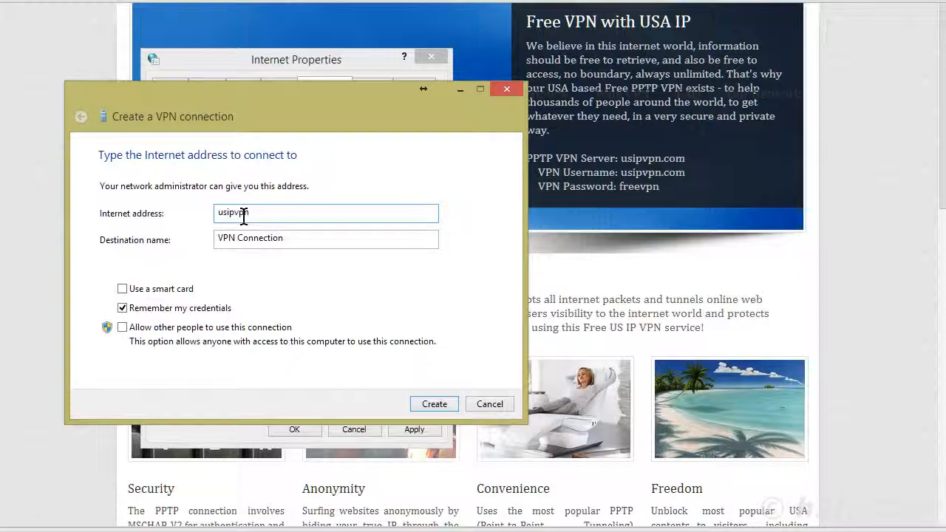
text(.com)
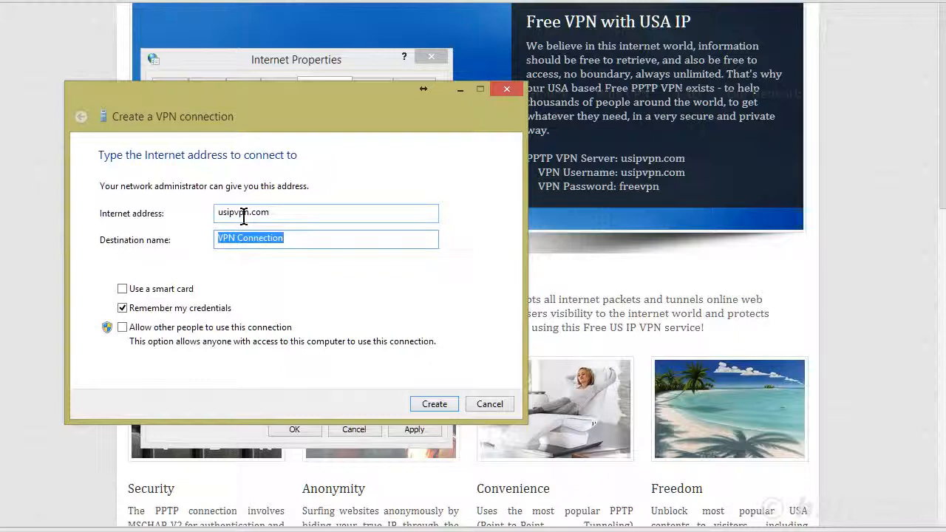
text(USIP)
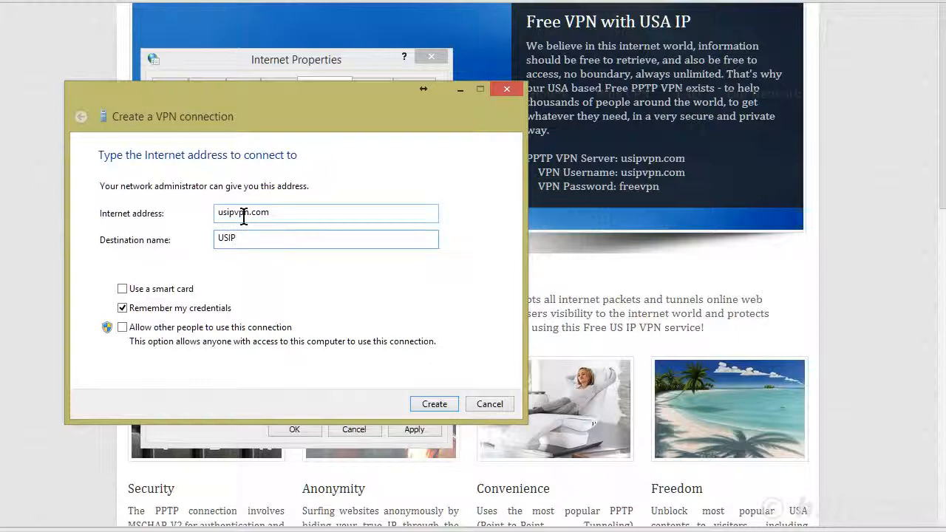
text(VPN)
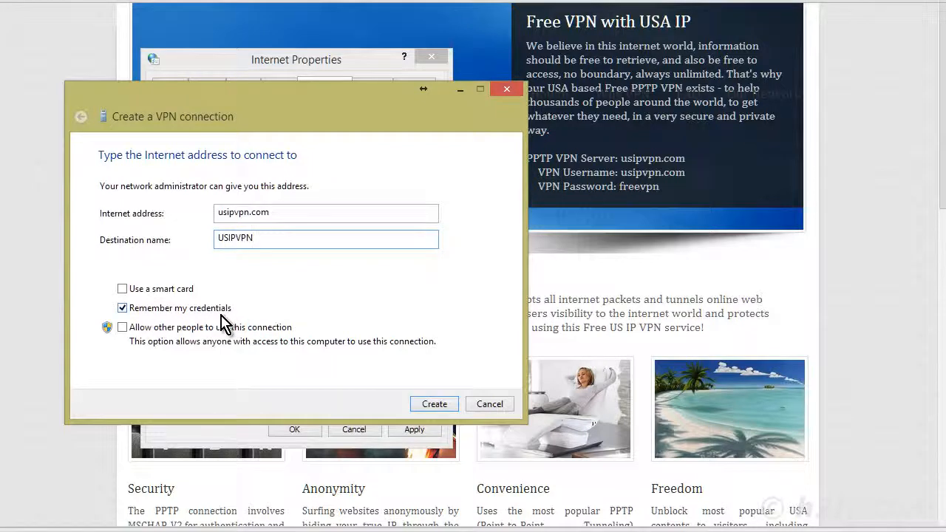
click(434, 404)
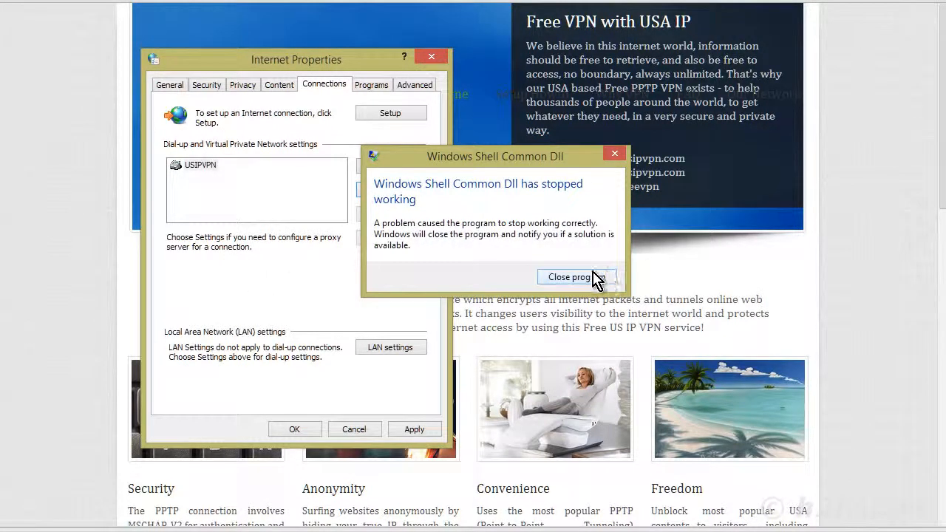
- Dismiss the Windows Shell Common Dll crash notice and confirm Internet Properties with OK
click(570, 277)
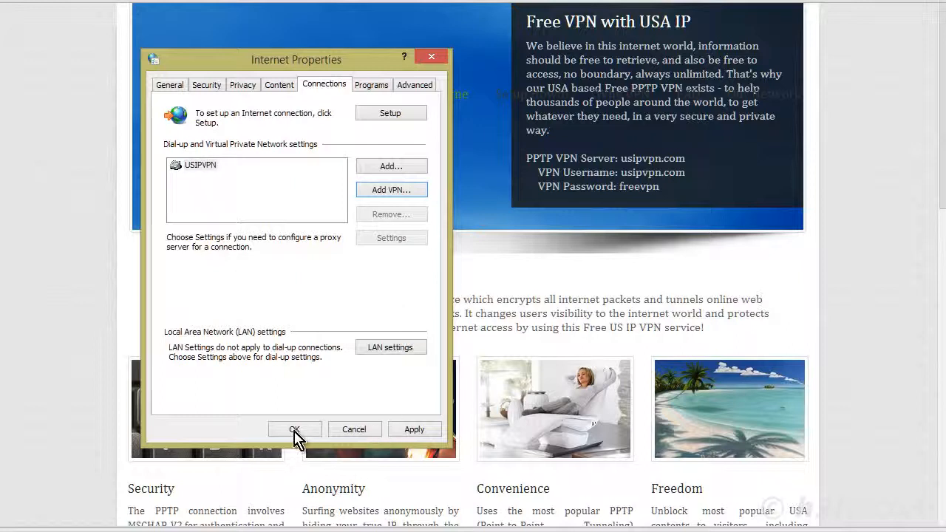
click(294, 429)
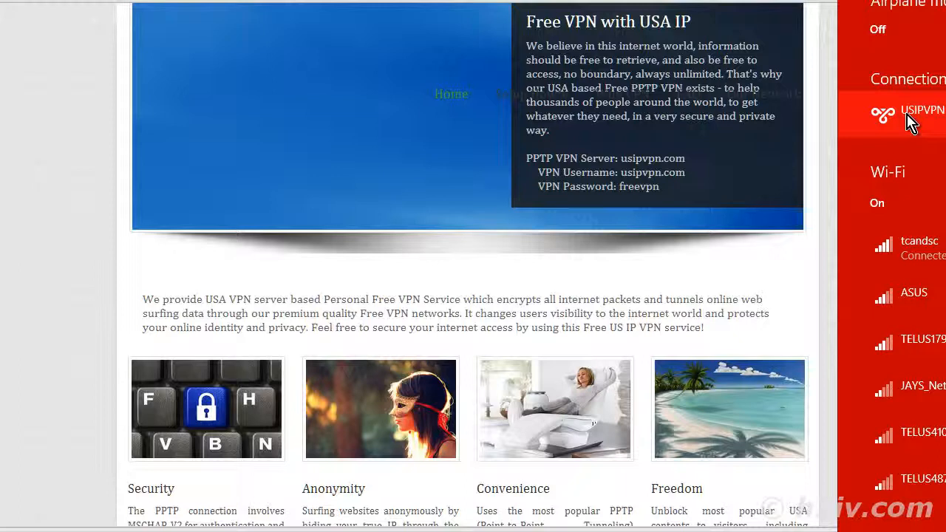
click(909, 109)
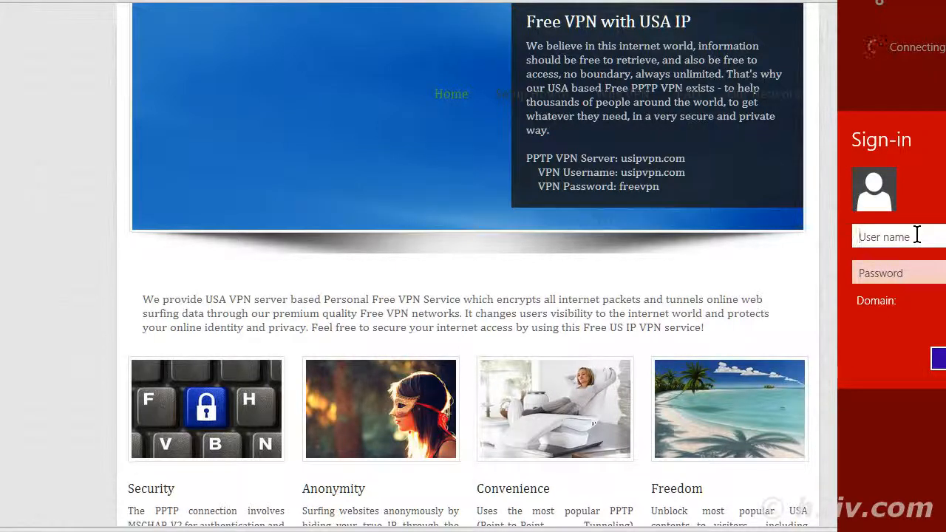
text(usip)
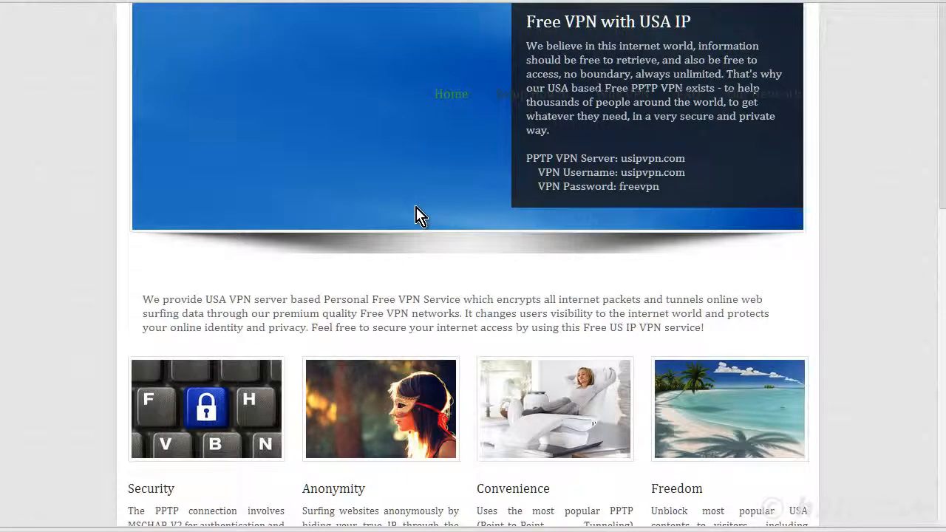
mouse_move(232, 140)
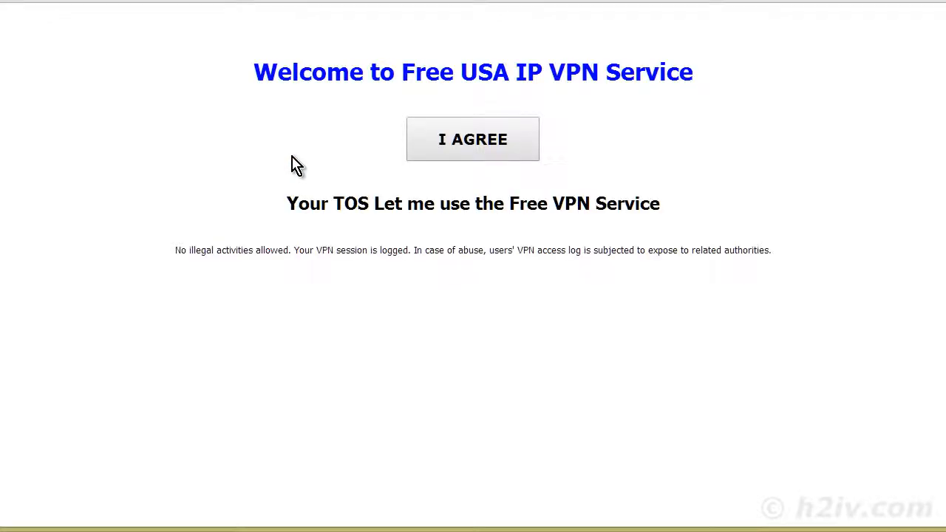
- Accept the Free USA IP VPN Service terms with I AGREE to return to usipvpn.com
click(472, 139)
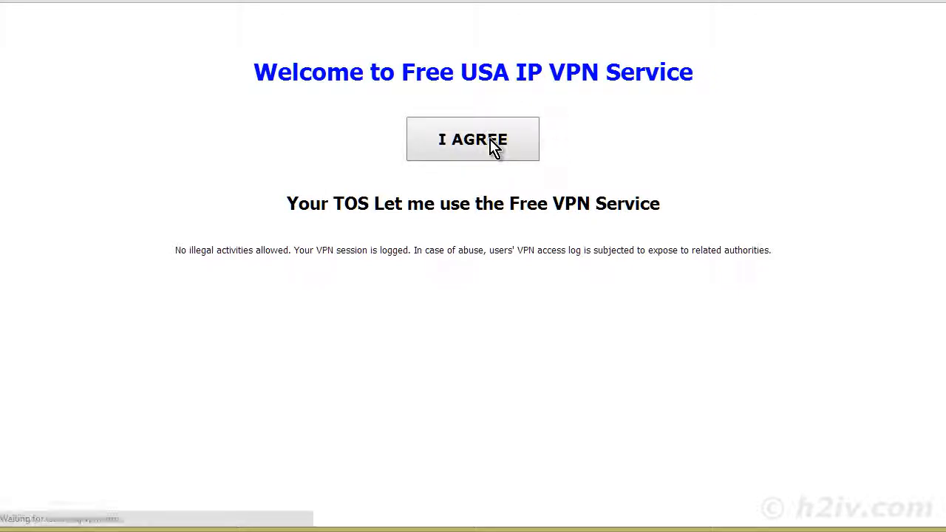
click(472, 139)
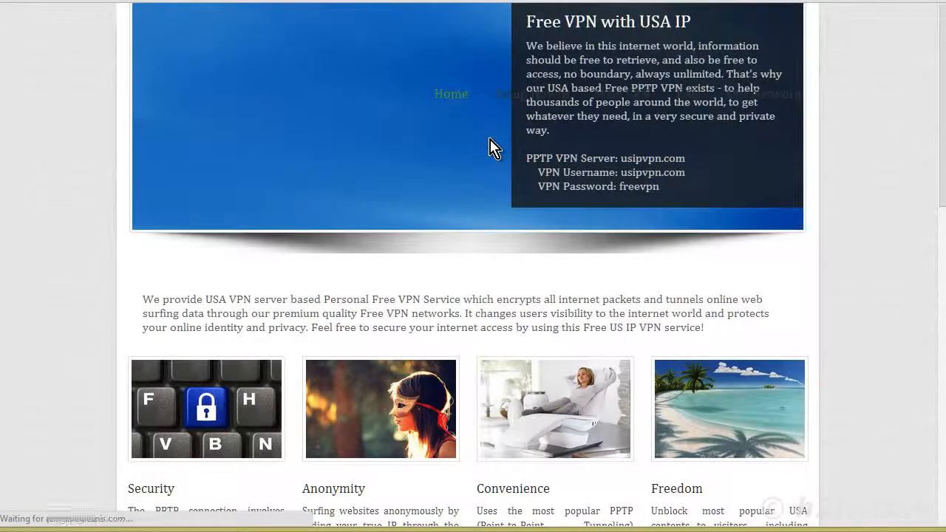
mouse_move(79, 258)
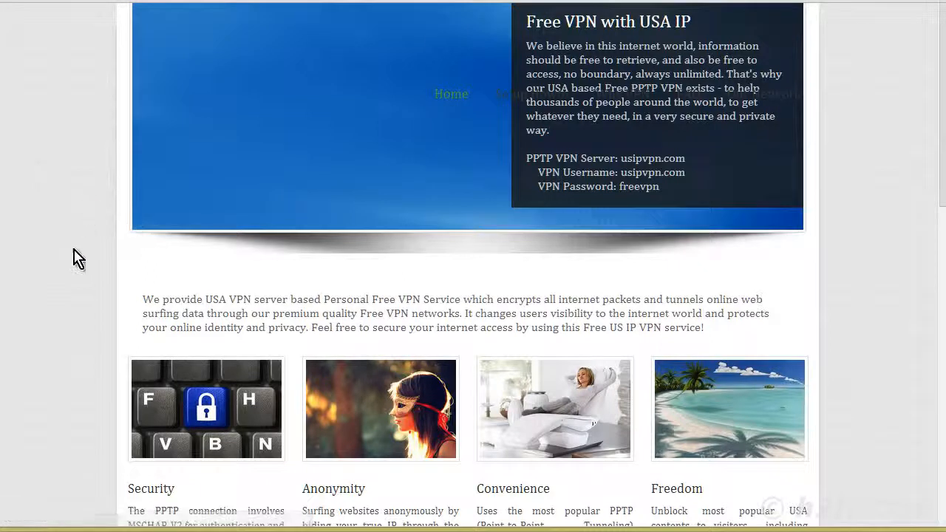
mouse_move(496, 257)
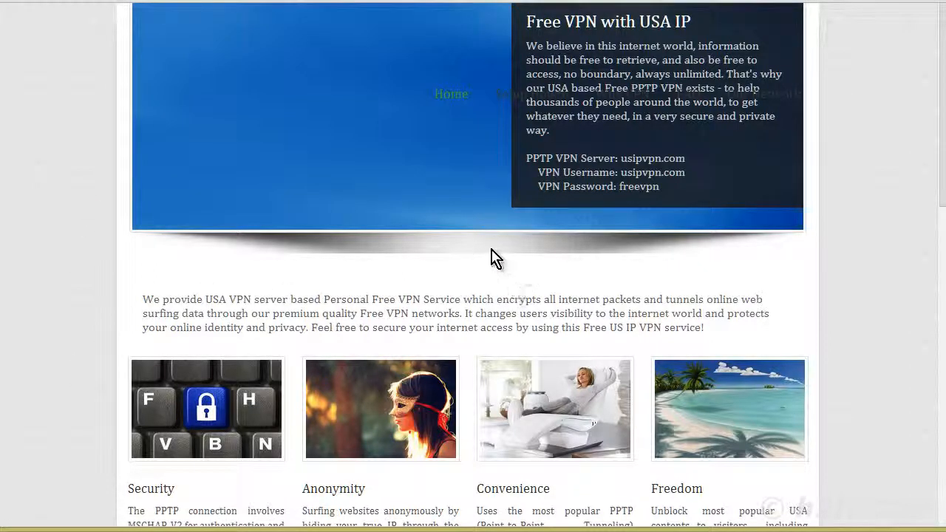
mouse_move(723, 181)
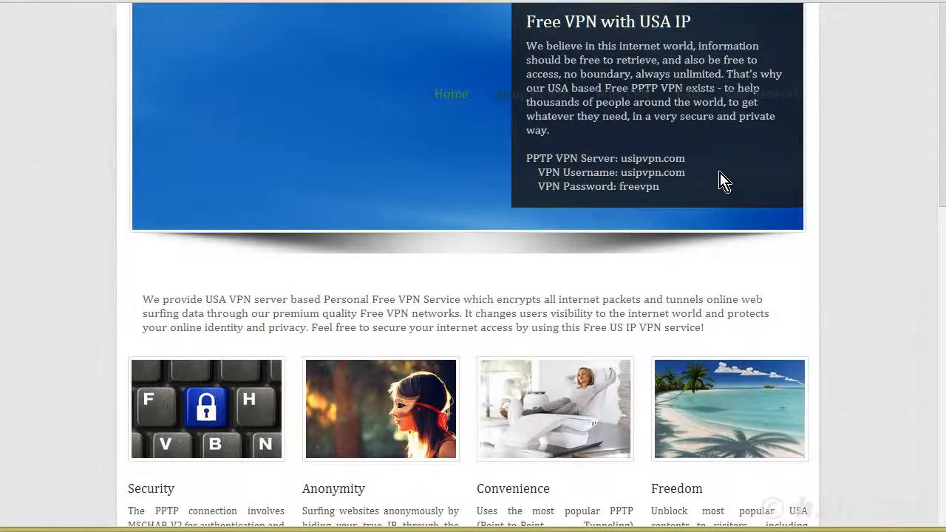
mouse_move(613, 159)
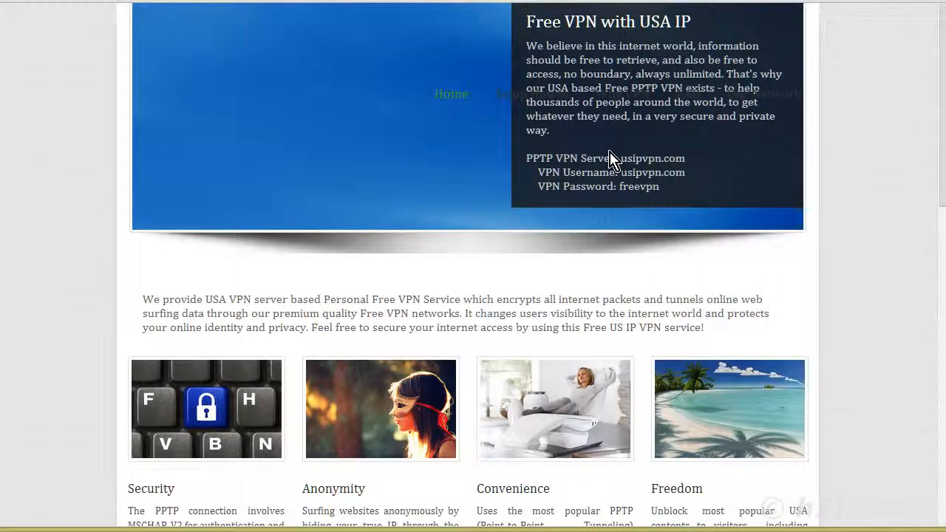
mouse_move(802, 477)
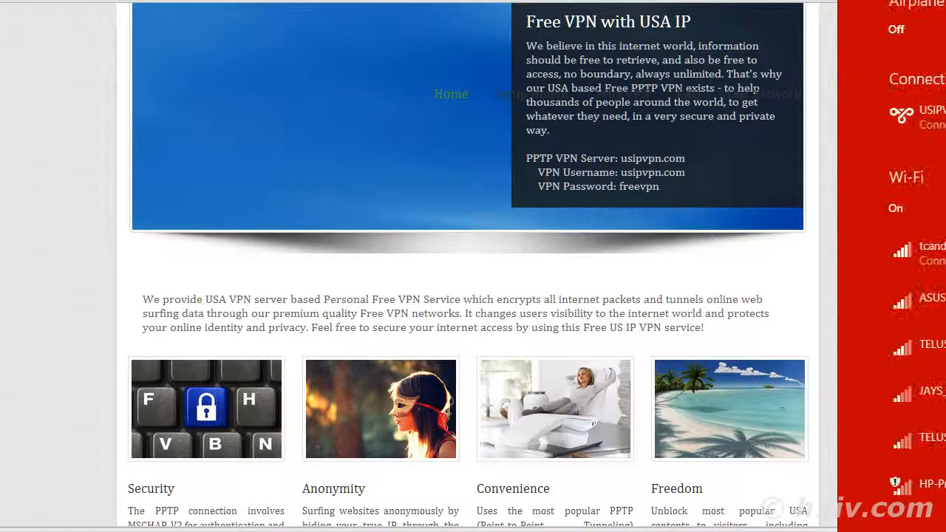
- Show the Networks pane with USIPVPN listed as connected
click(916, 116)
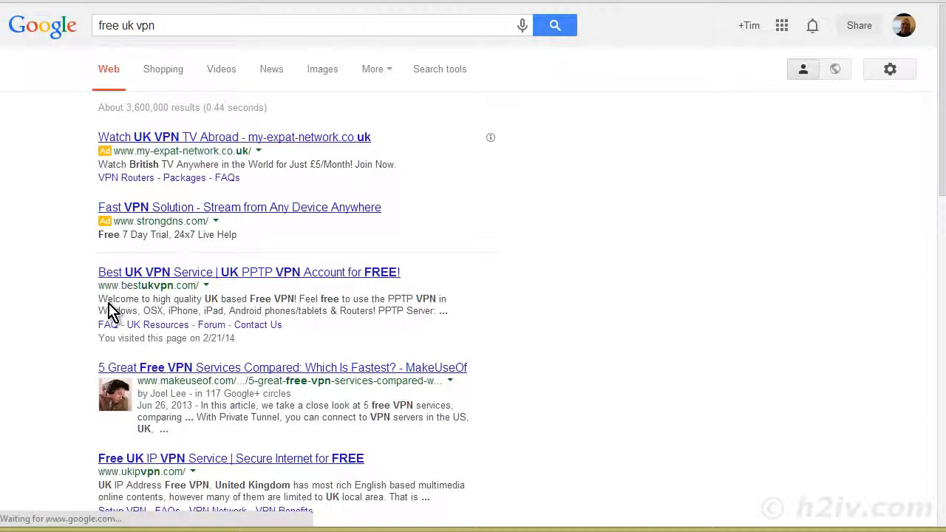
- Open the ukipvpn.com result showing the free UK PPTP hostname, username and password
scroll(down, 3)
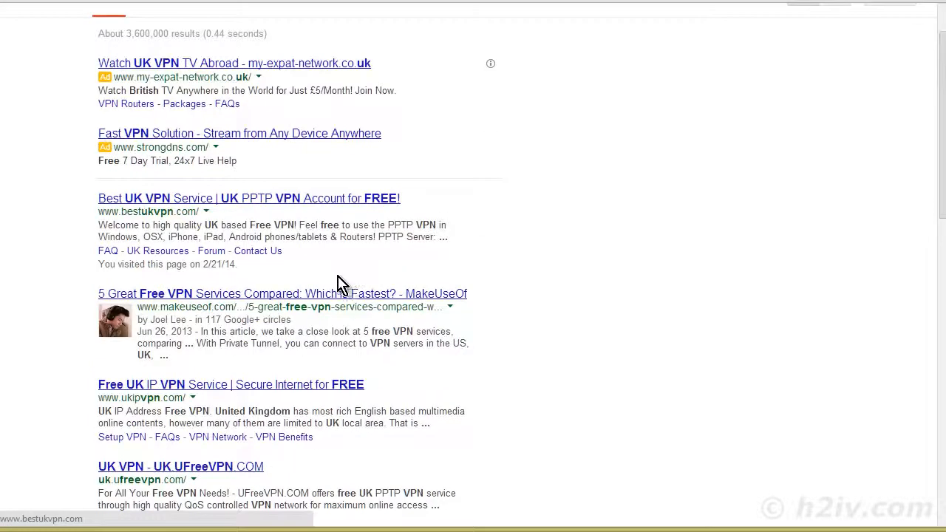
scroll(down, 3)
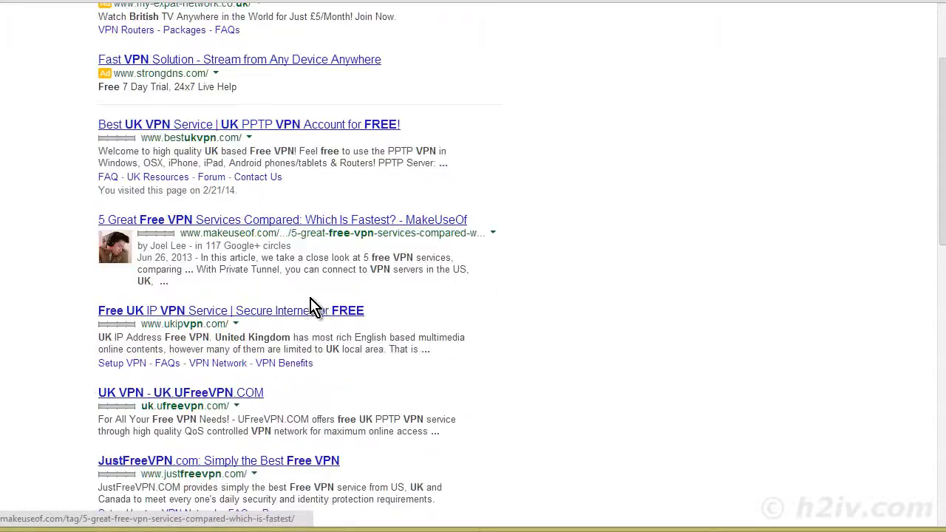
scroll(down, 3)
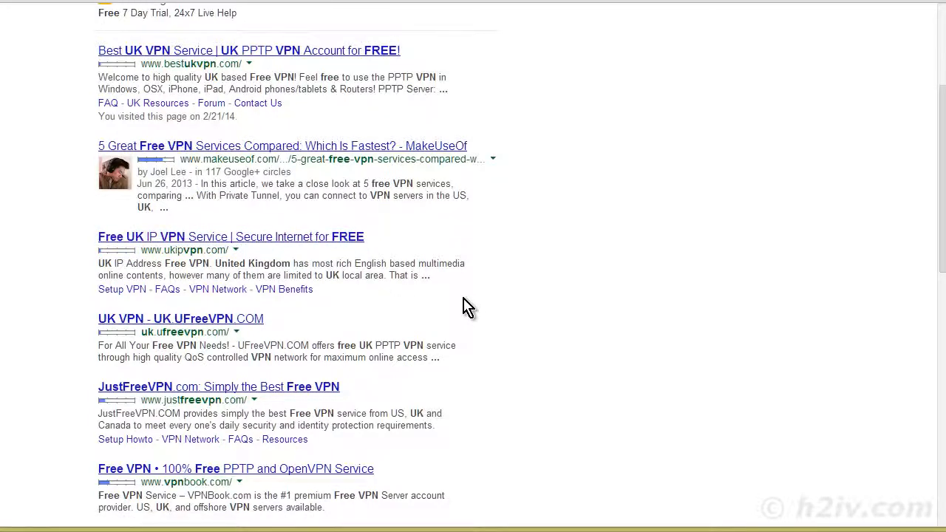
mouse_move(432, 276)
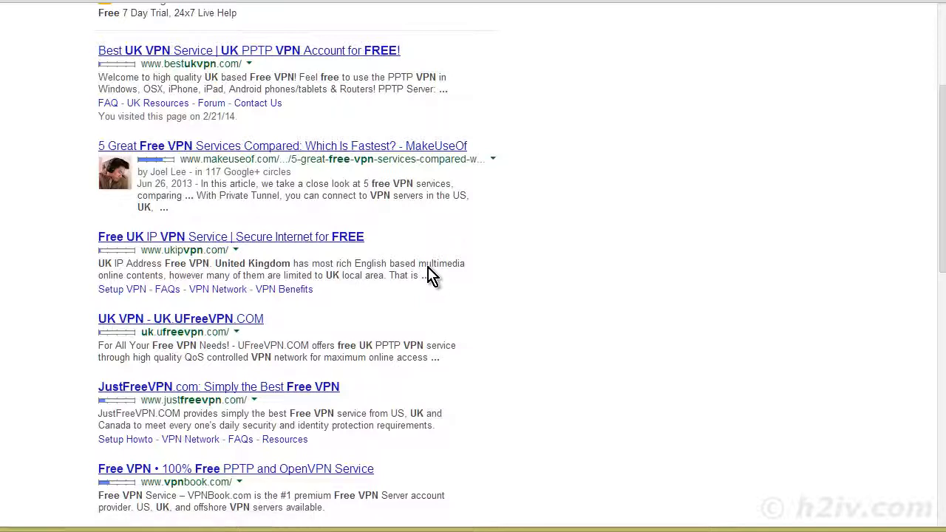
click(231, 237)
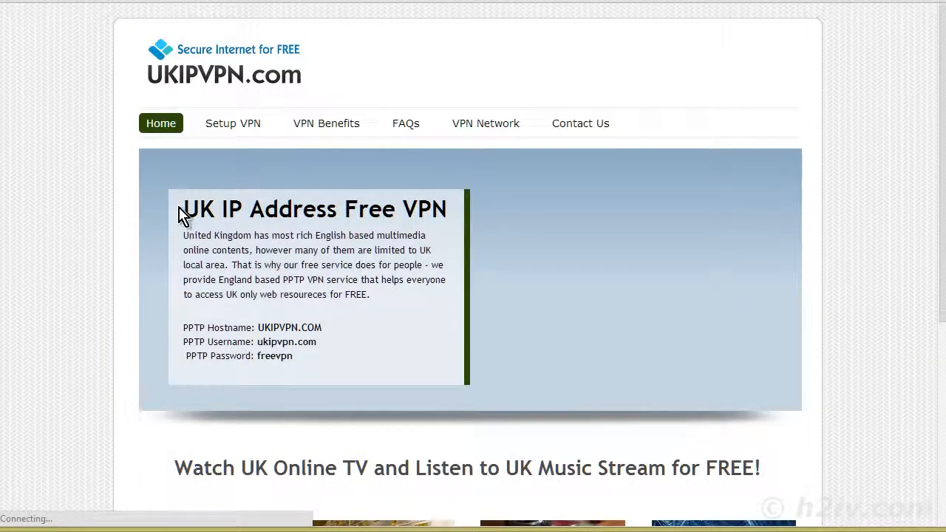
mouse_move(292, 327)
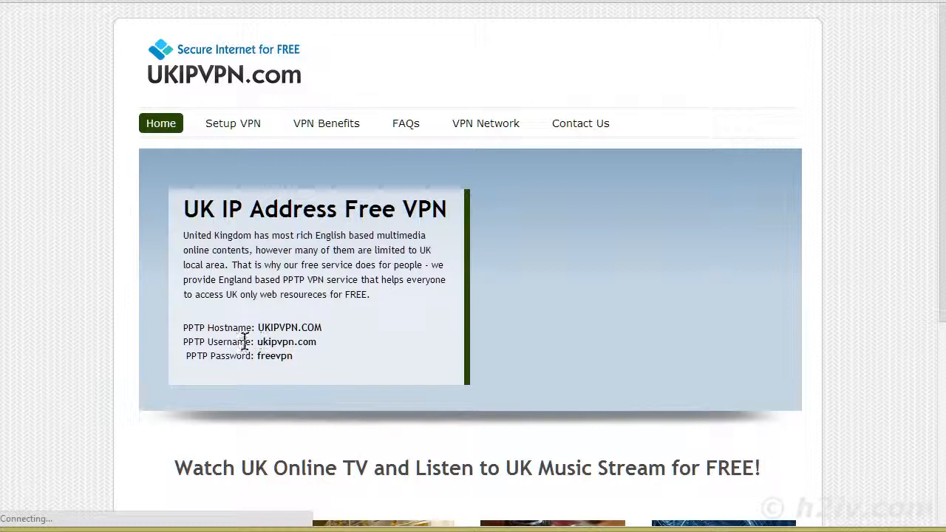
mouse_move(259, 358)
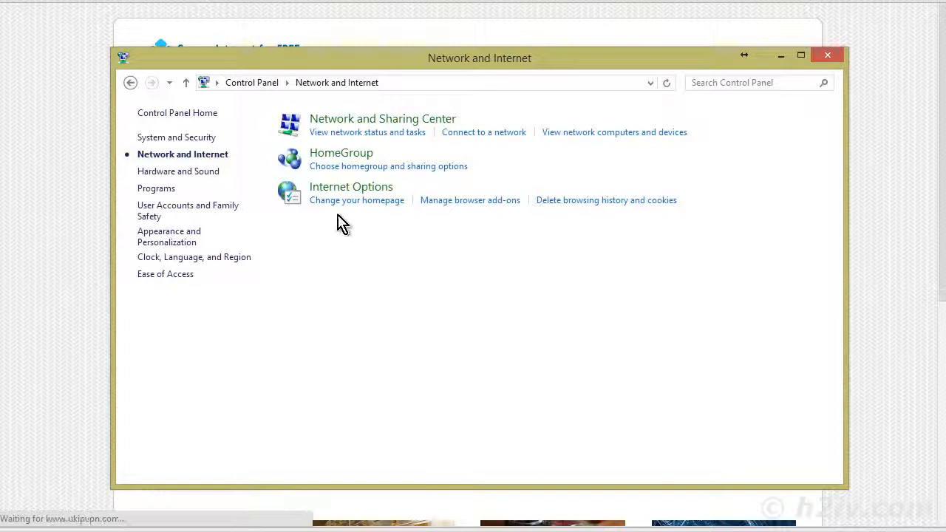
- Reach the VPN setup wizard through Internet Options > Connections
click(351, 186)
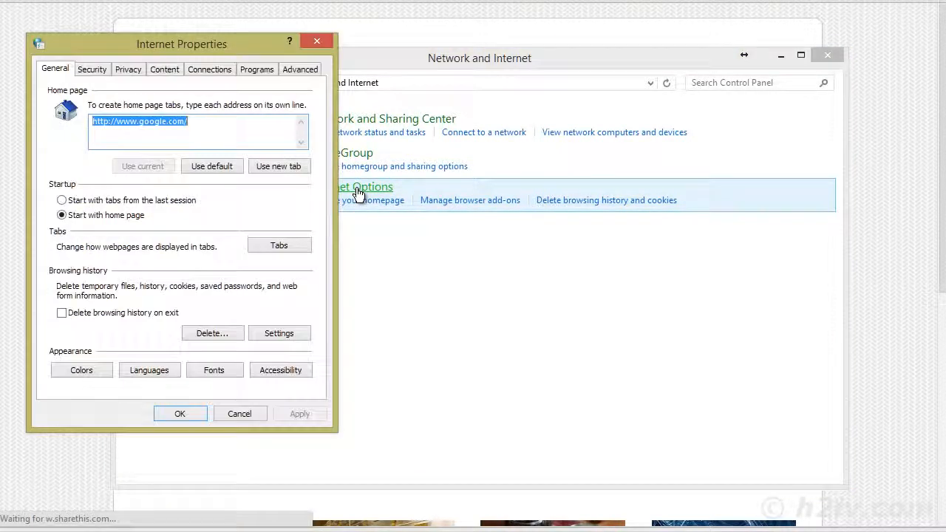
click(209, 68)
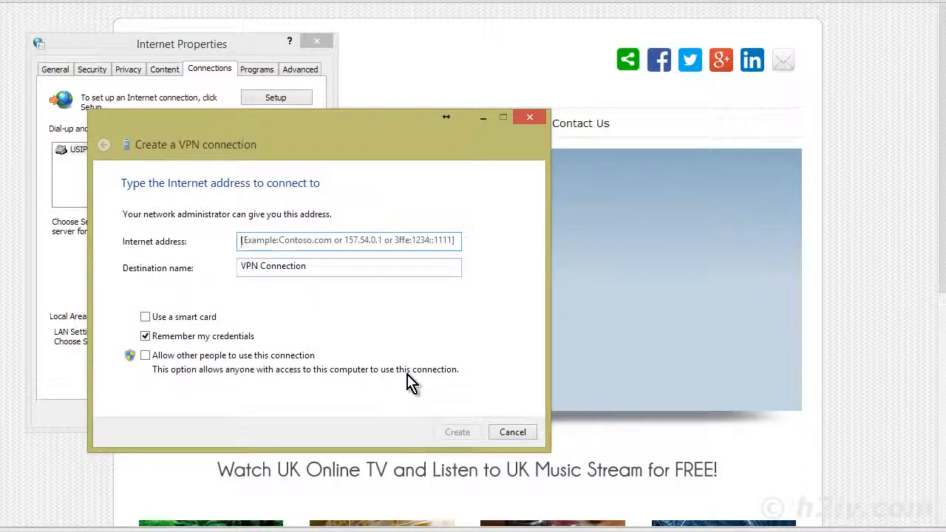
- Enter UKIPVPN.COM as the Internet address and 'uk vpn' as the destination name
text(UKIPVPN.COM#sthash.uyxd9xSC.dpuf)
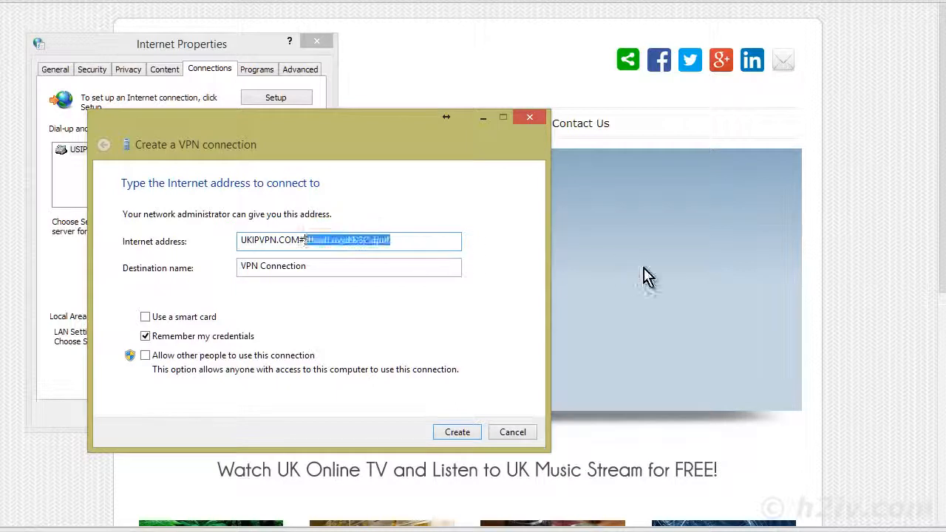
key(Delete)
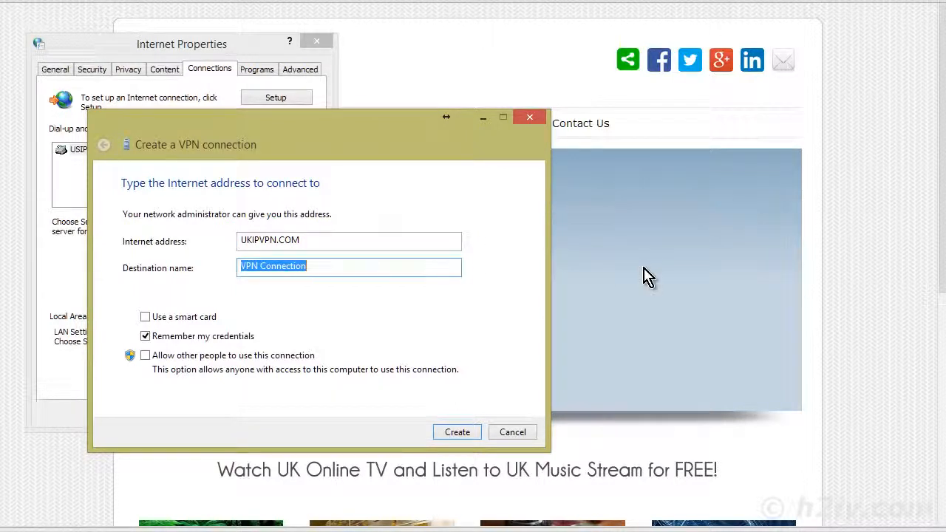
text(uk)
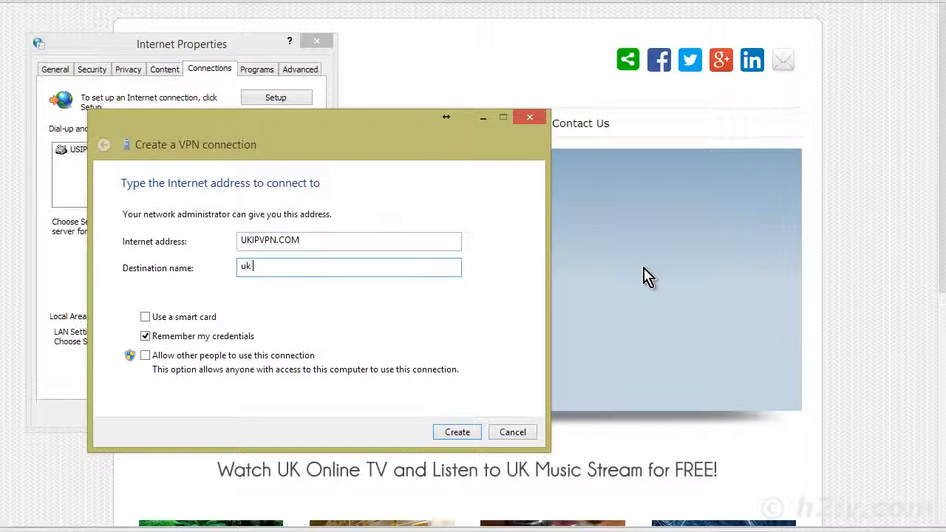
text(vpn)
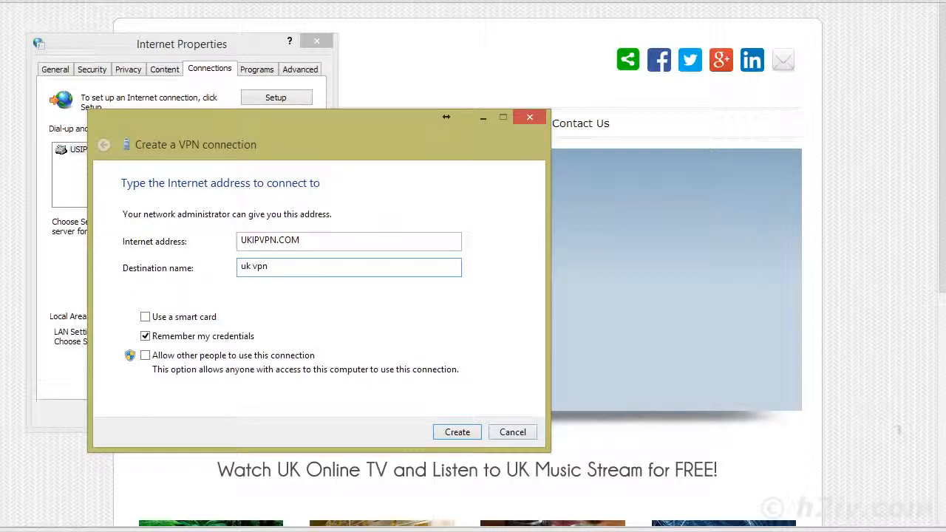
mouse_move(363, 425)
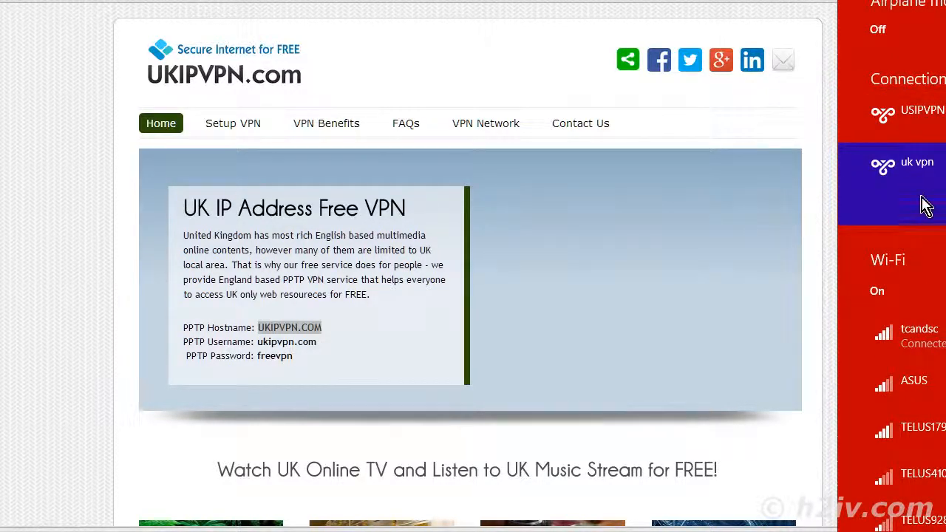
- Connect the uk vpn connection and enter the service username in the sign-in box
click(917, 162)
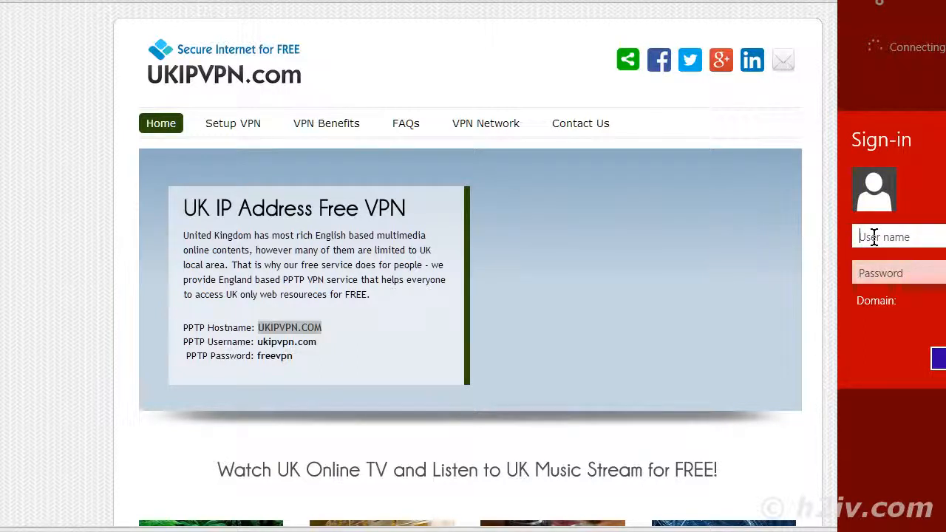
text(ukipv)
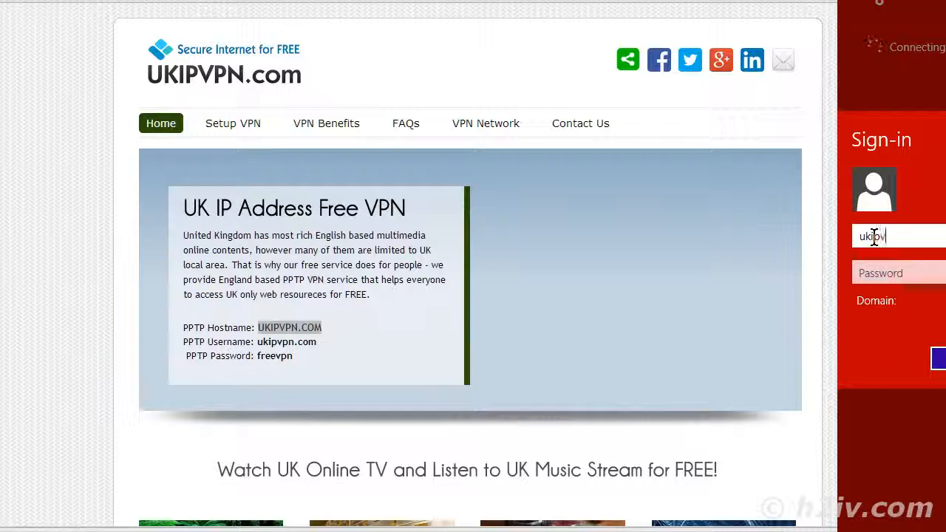
text(pn)
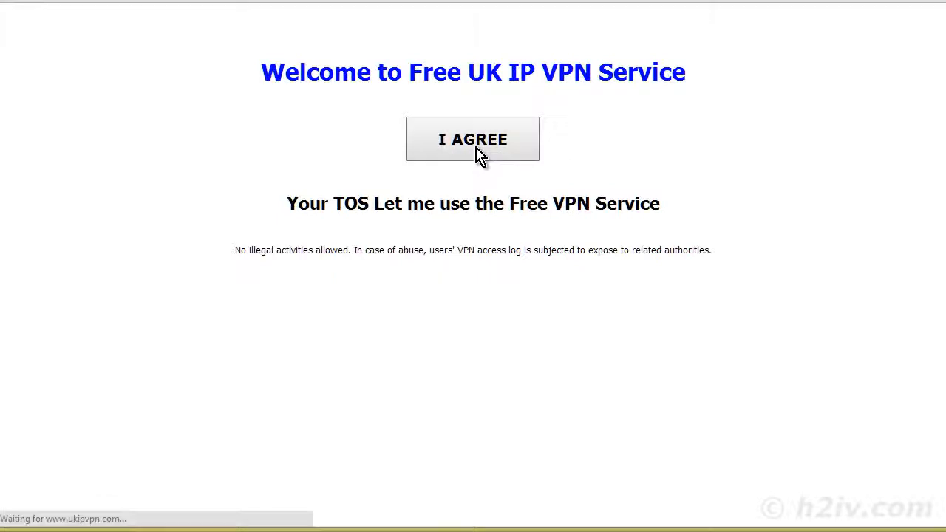
- Agree to the Free UK IP VPN Service terms and go to the site's FAQs page
click(472, 139)
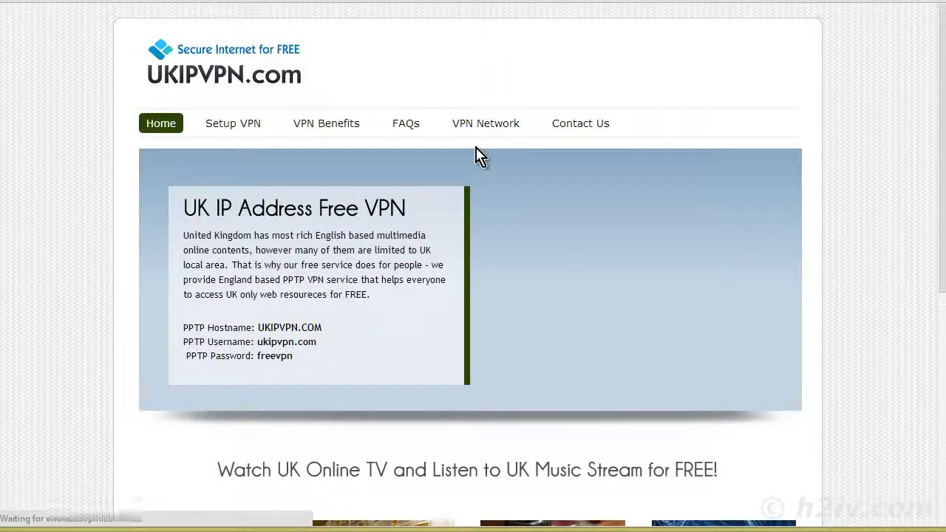
mouse_move(151, 319)
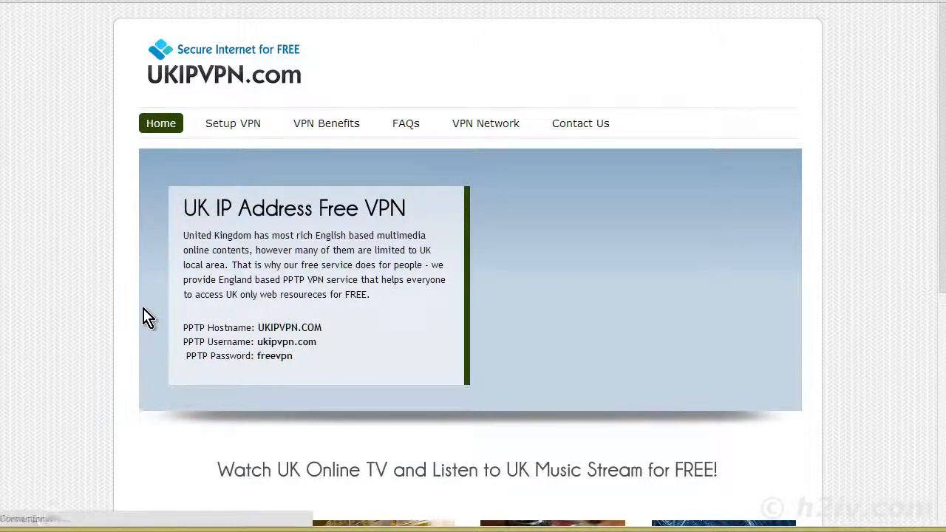
scroll(down, 3)
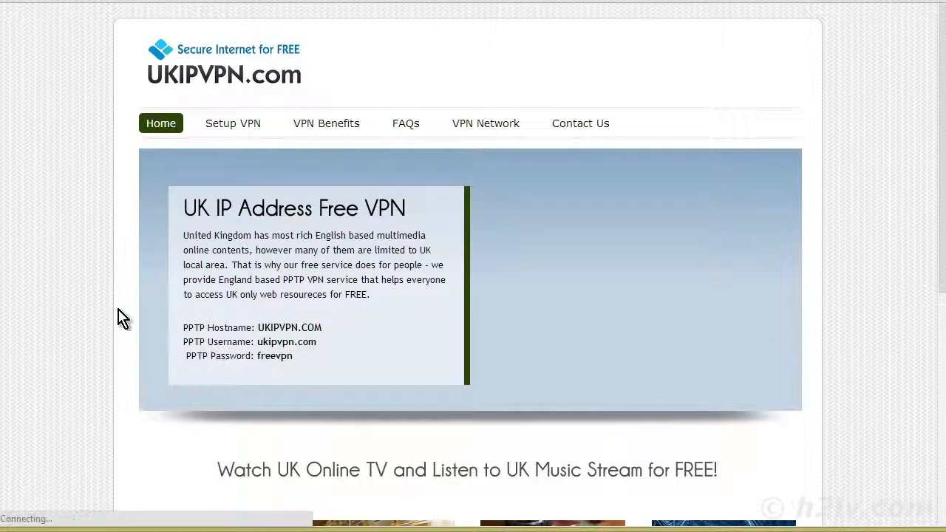
mouse_move(436, 98)
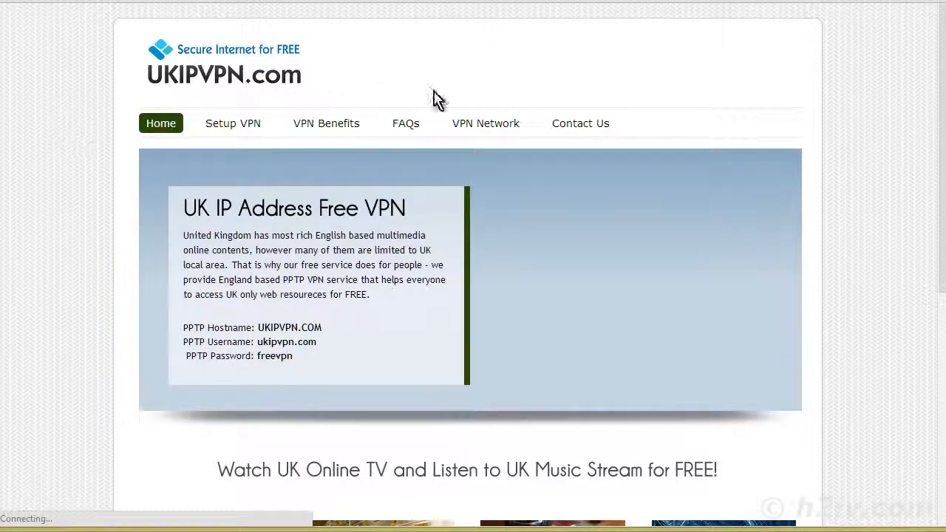
mouse_move(629, 309)
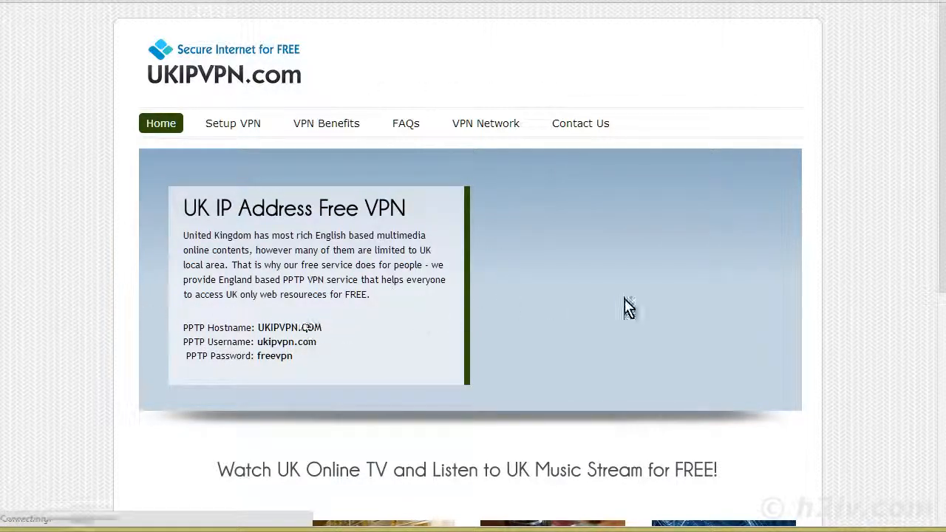
scroll(down, 3)
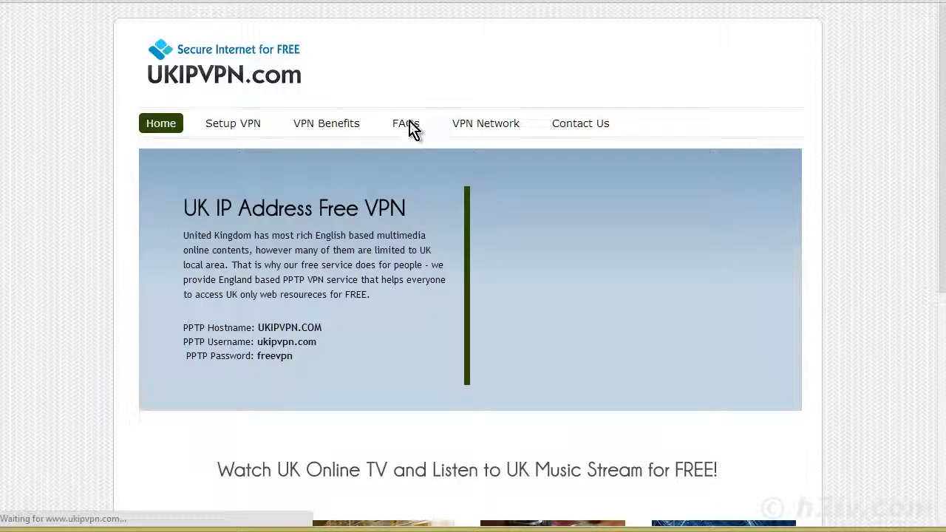
click(405, 123)
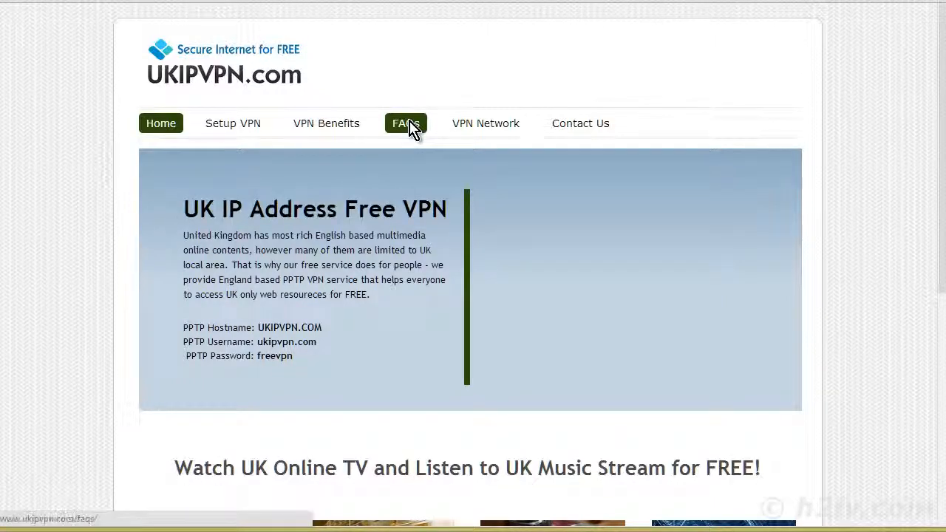